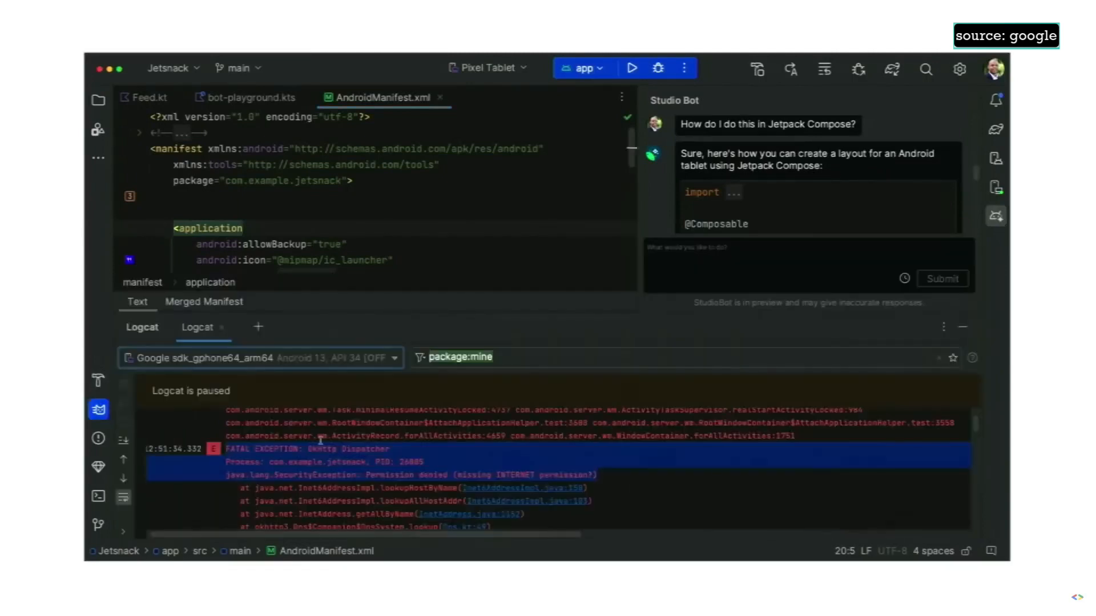
# Send the FATAL EXCEPTION Logcat entry to Studio Bot via 'Ask StudioBot about this crash'.
pyautogui.rightClick(318, 461)
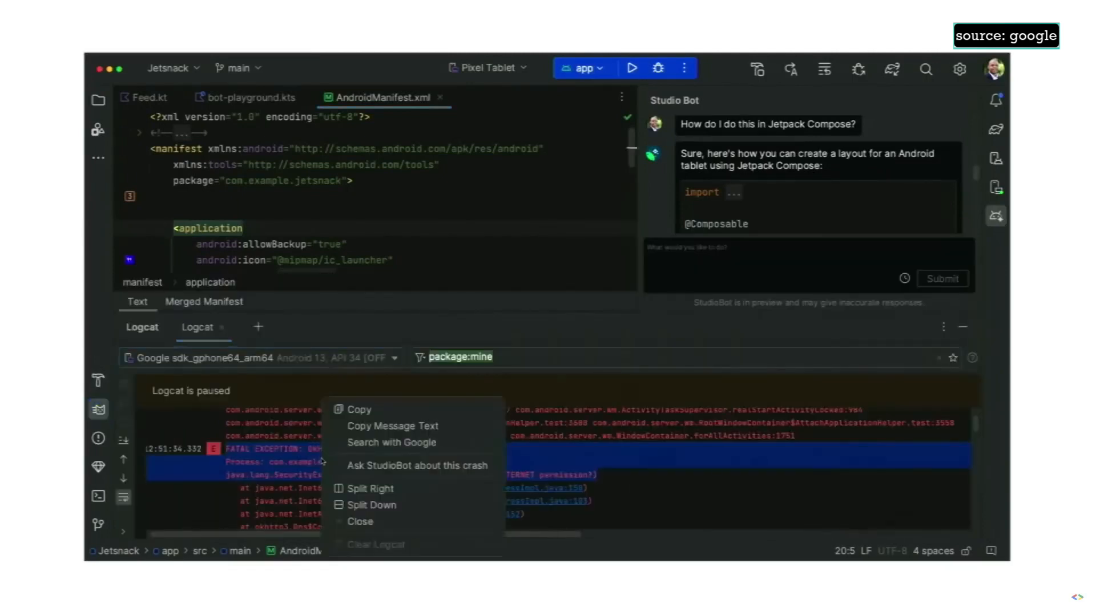
pyautogui.click(416, 466)
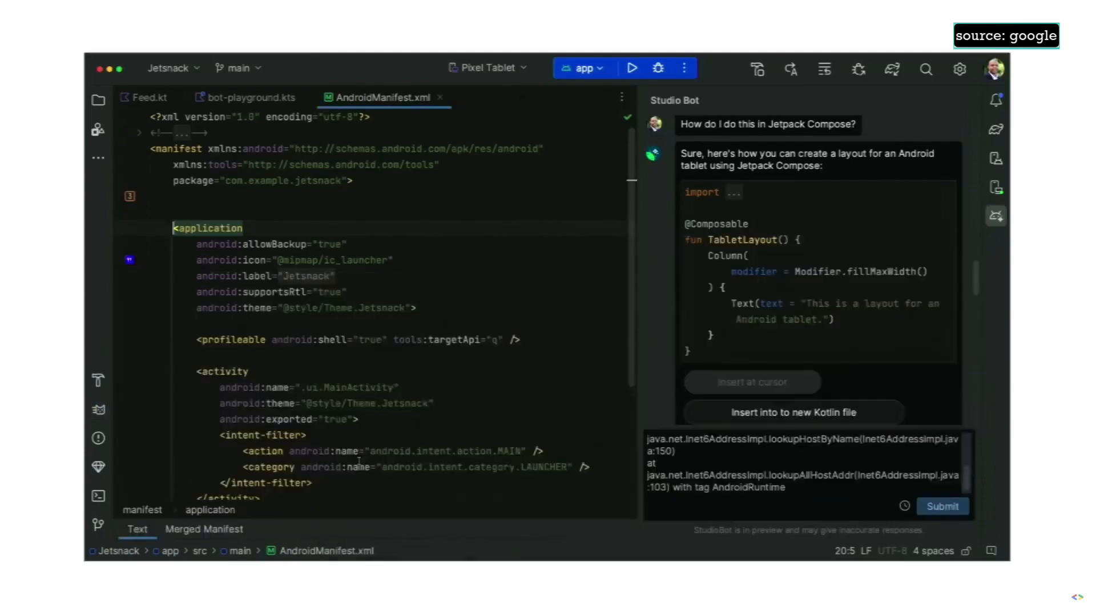
pyautogui.scroll(-3)
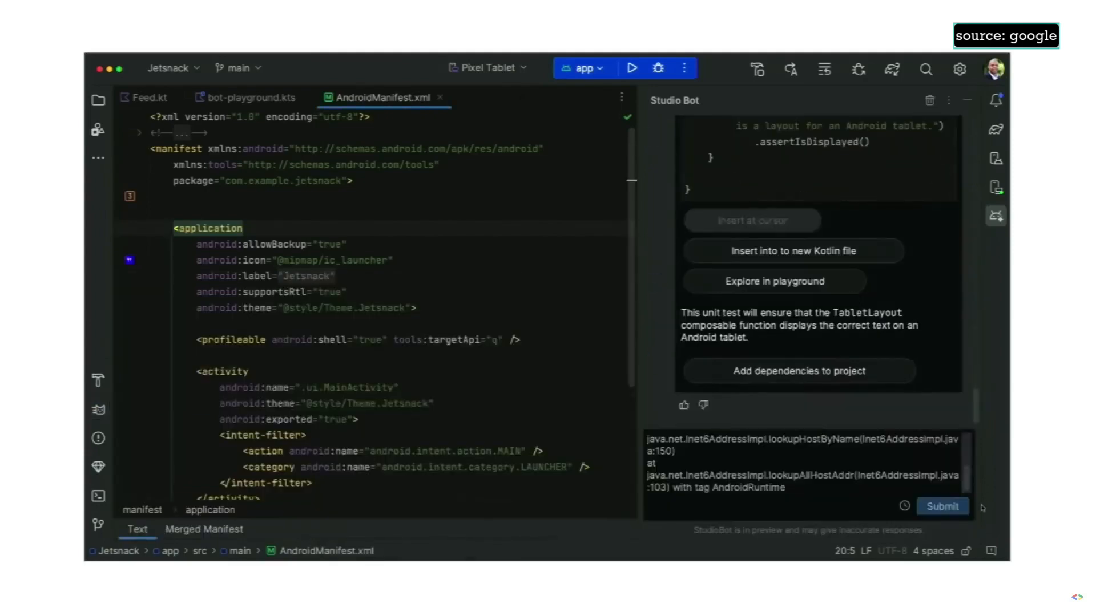
# Submit the crash question and read the INTERNET uses-permission fix.
pyautogui.click(941, 506)
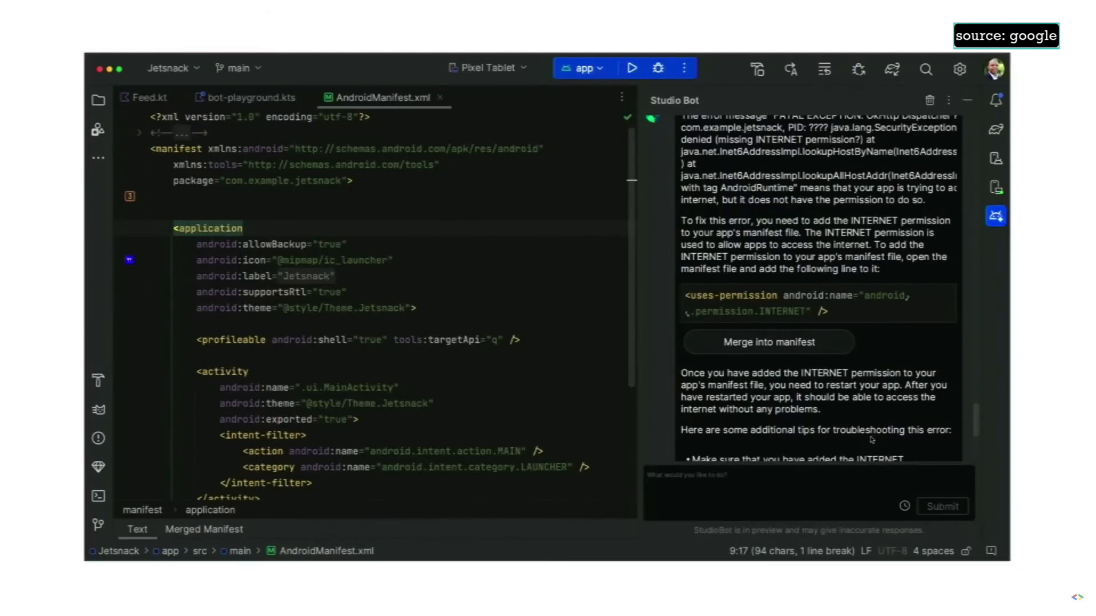
pyautogui.click(768, 341)
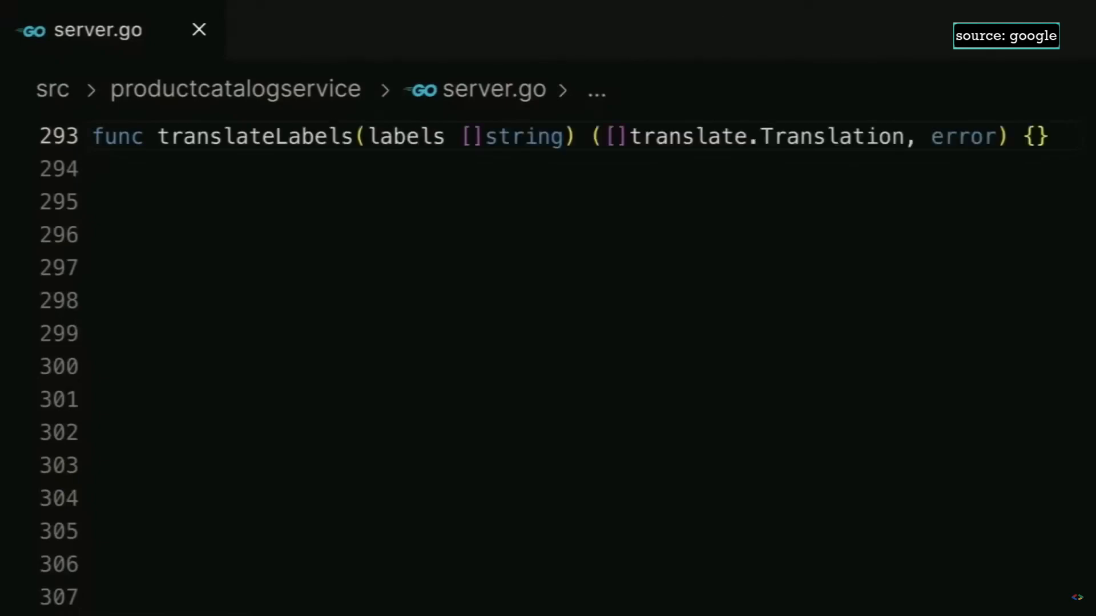
# Add comments '// Use Google Translate API to translate' and '// Array of strings in parameter into Hindi'.
pyautogui.write('// Use Google Translate API to translate')
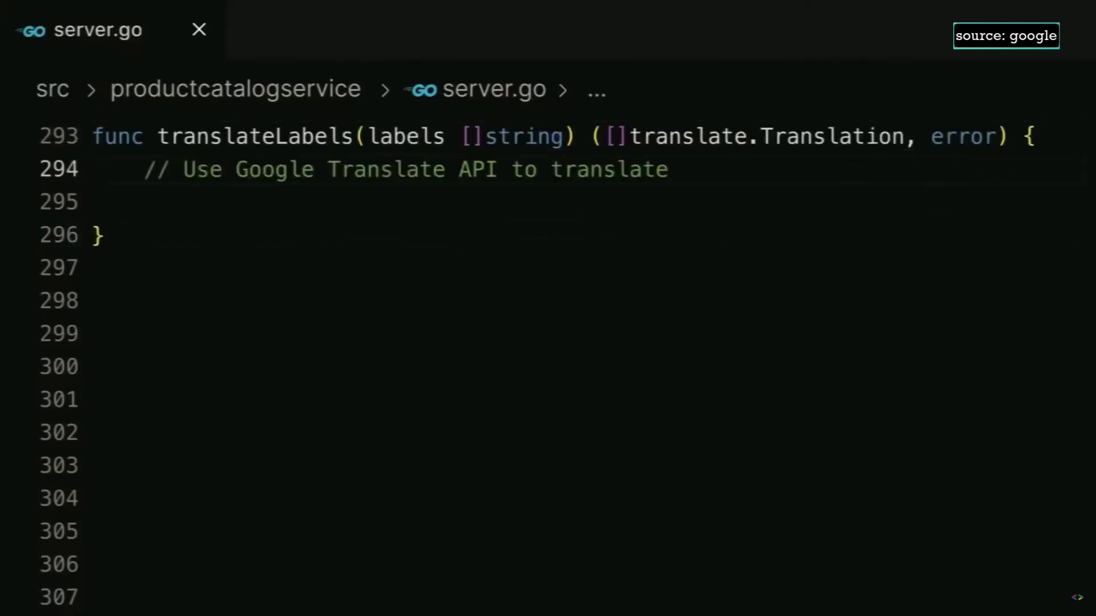
pyautogui.write('// Array of strings in parameter into Hindi')
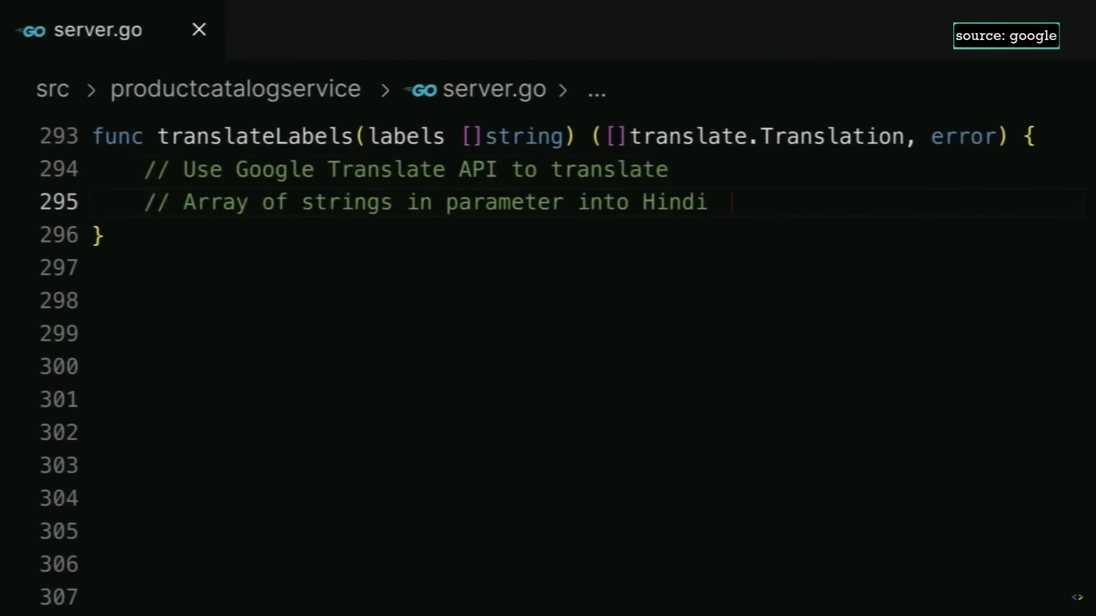